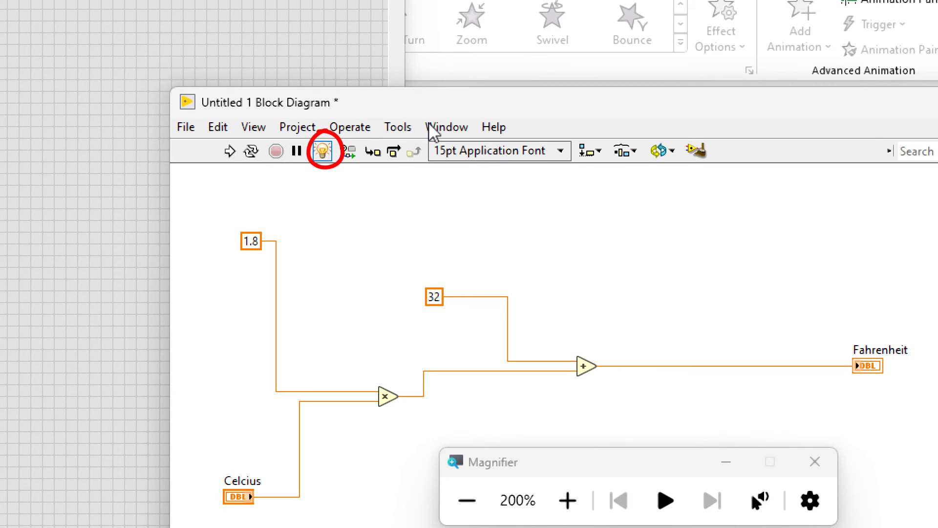
pyautogui.moveTo(320, 151)
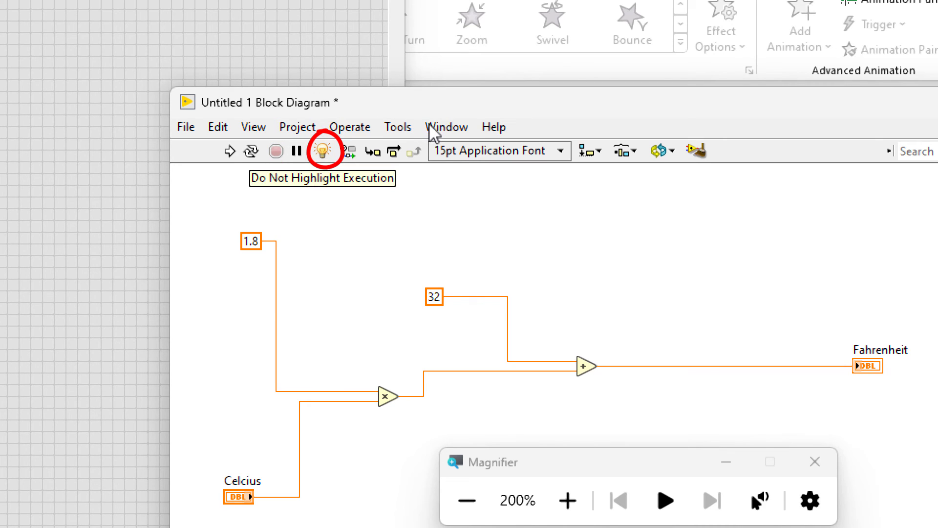
# Enable Highlight Execution on the block diagram toolbar.
pyautogui.click(321, 151)
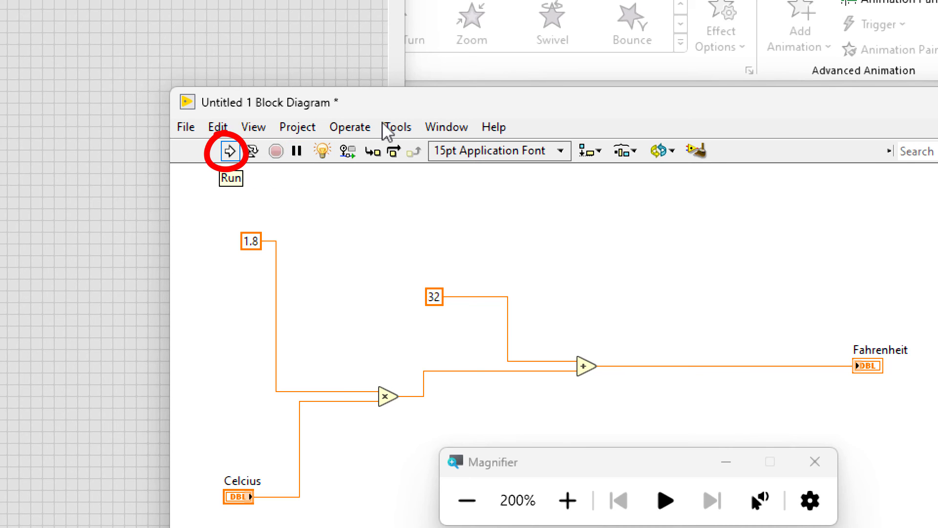
# Run the VI highlighted, showing 1.80, 32.00 and 3.66 on the wires.
pyautogui.click(230, 151)
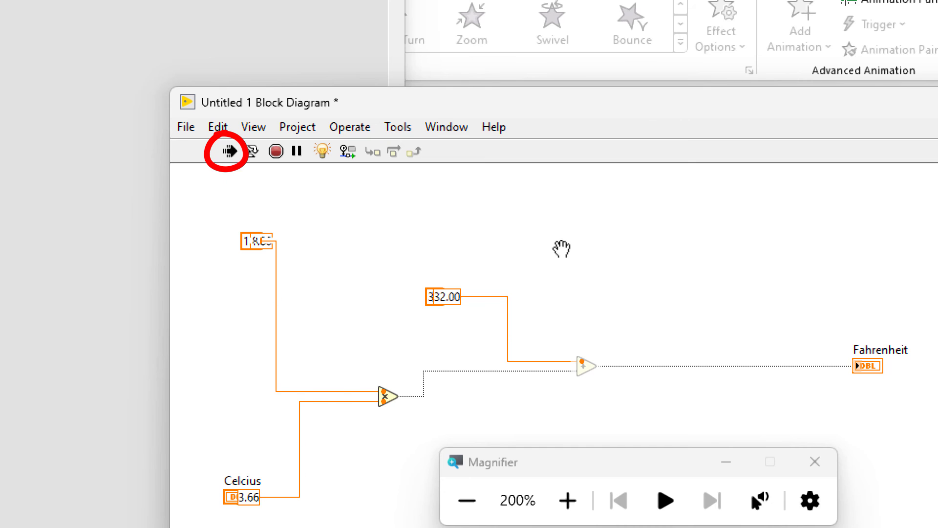
pyautogui.click(230, 150)
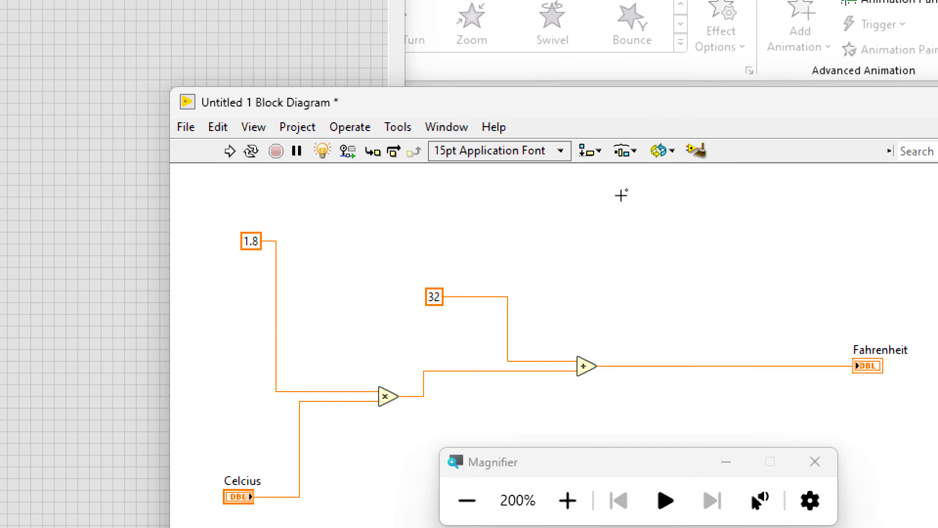
pyautogui.moveTo(389, 177)
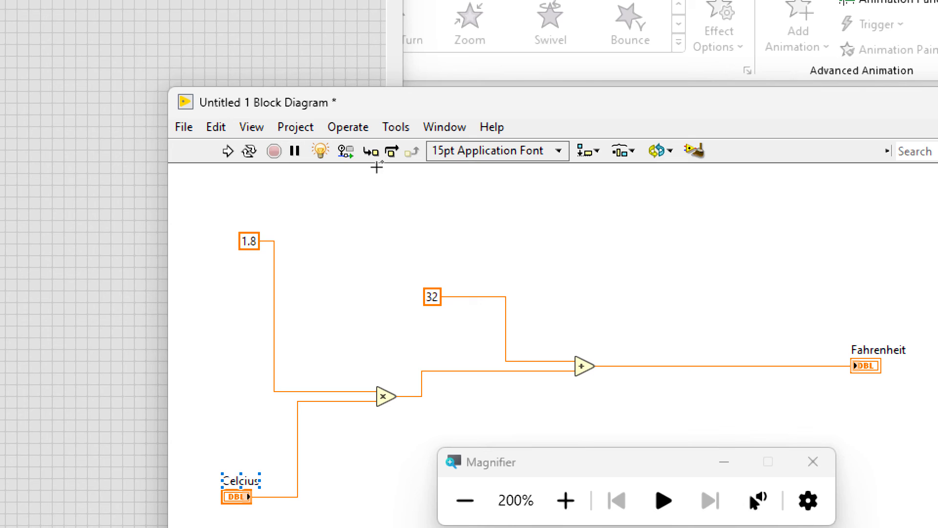
pyautogui.moveTo(488, 246)
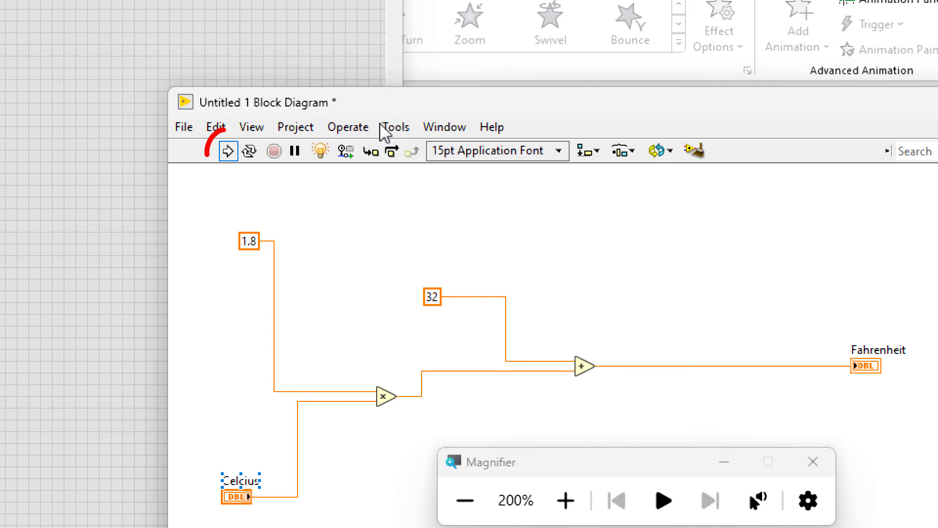
# Run again and watch the multiply node output 6.59 from 3.66 × 1.80.
pyautogui.click(228, 151)
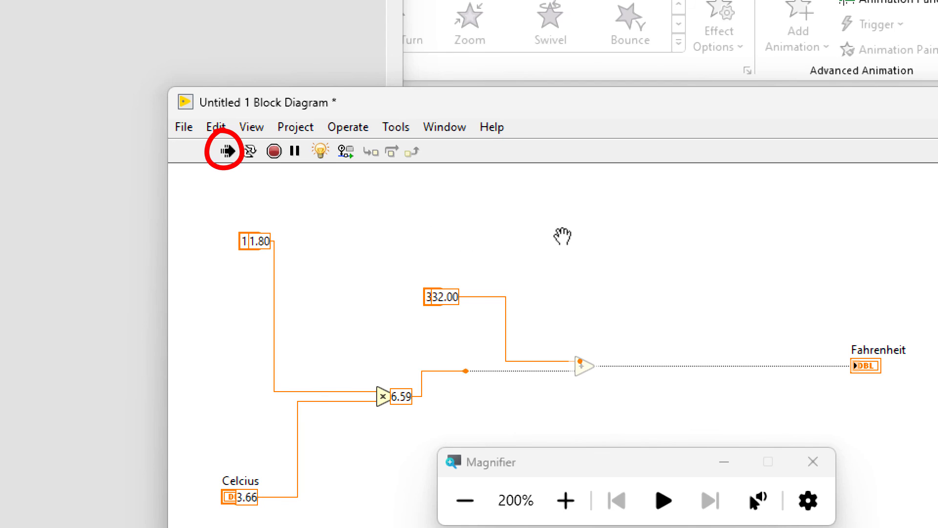
pyautogui.click(226, 151)
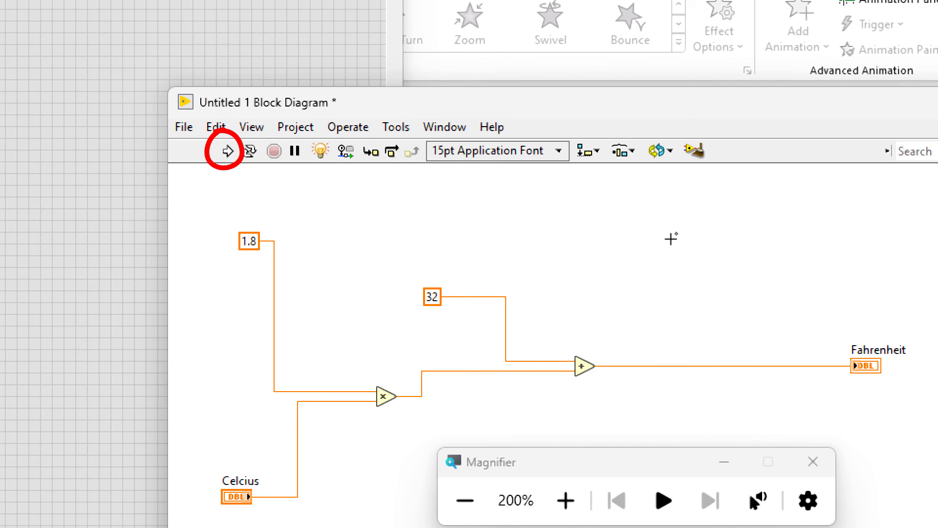
pyautogui.click(228, 151)
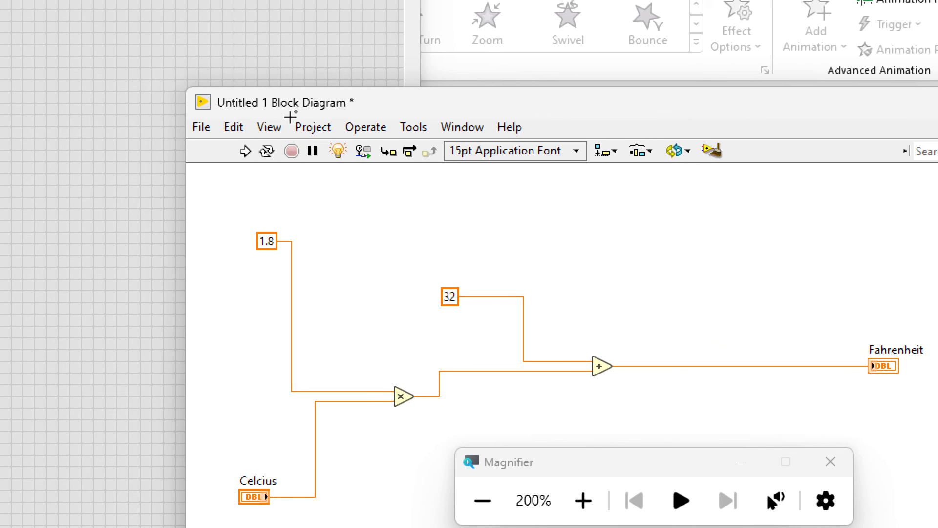
# Run once more, following the Add node's 38.59 to the Fahrenheit indicator.
pyautogui.click(245, 151)
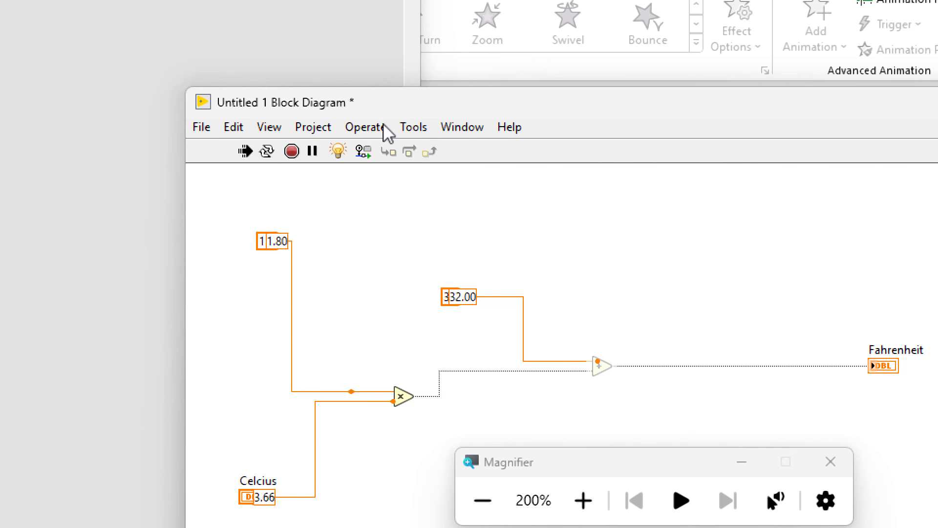
pyautogui.click(245, 151)
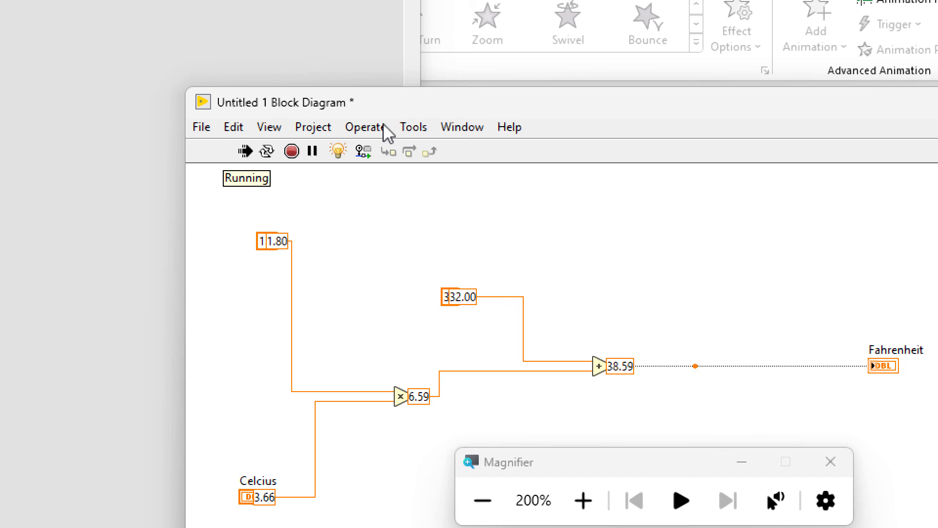
pyautogui.click(291, 151)
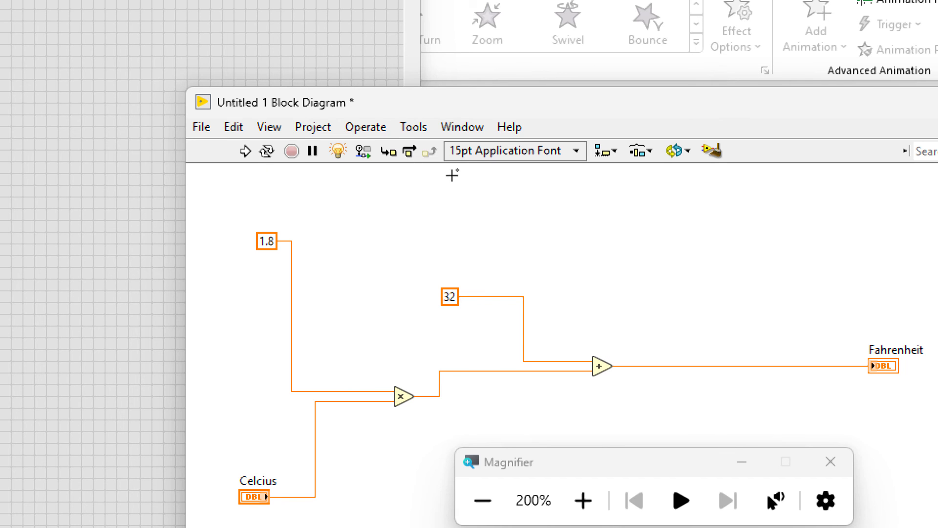
pyautogui.moveTo(474, 187)
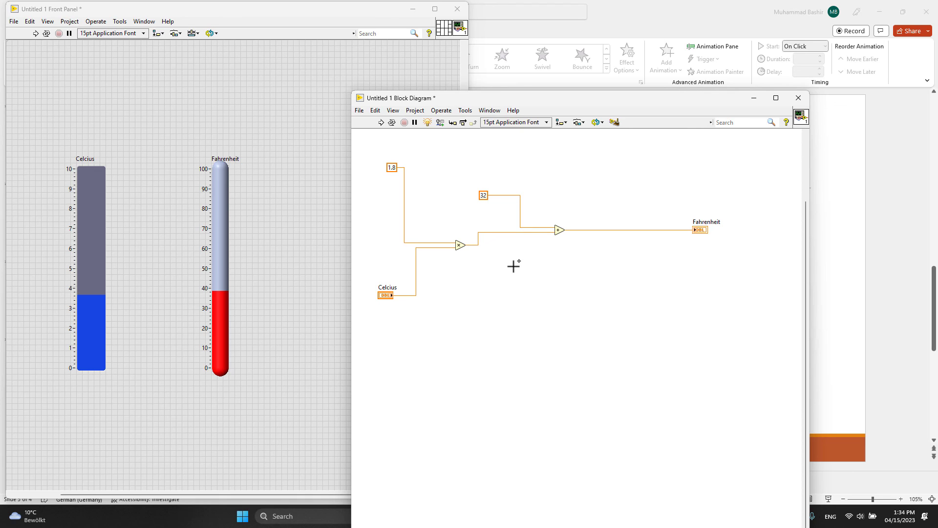
pyautogui.moveTo(283, 416)
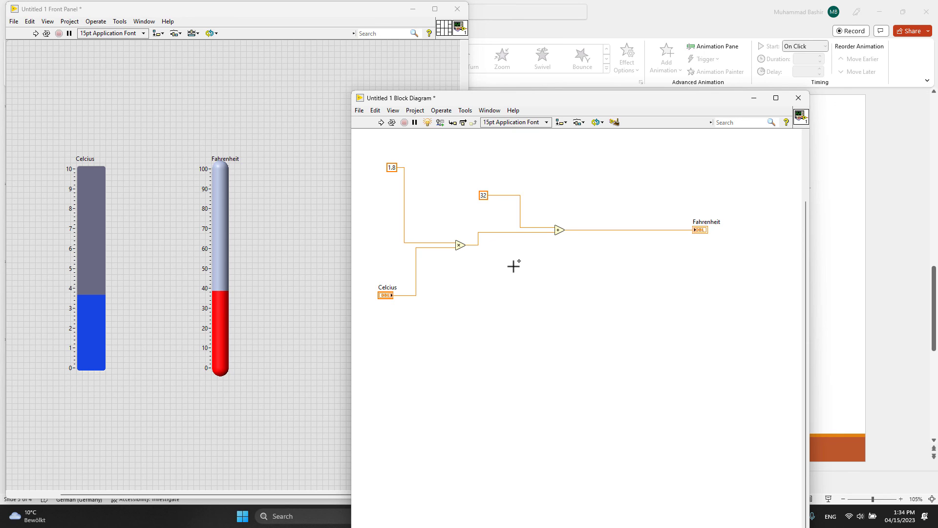
pyautogui.moveTo(391, 333)
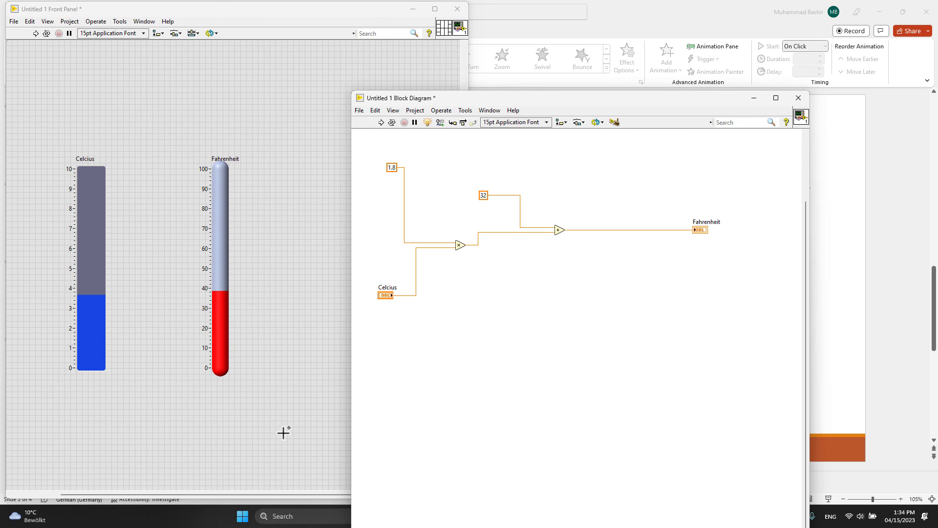
pyautogui.moveTo(514, 266)
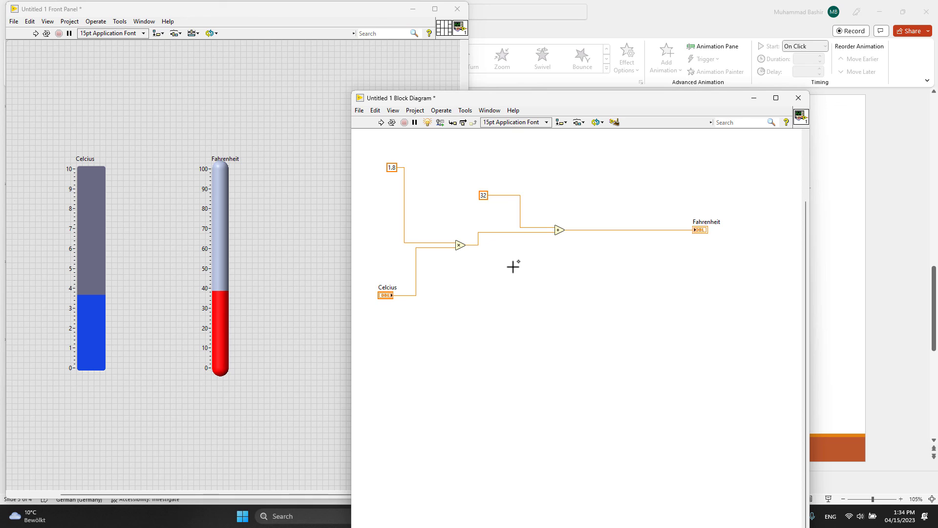
pyautogui.moveTo(284, 417)
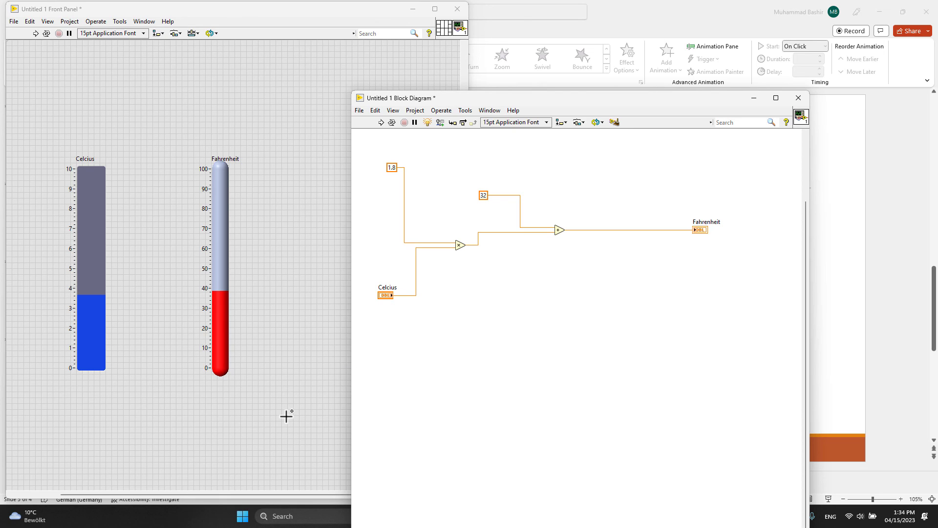
pyautogui.moveTo(514, 264)
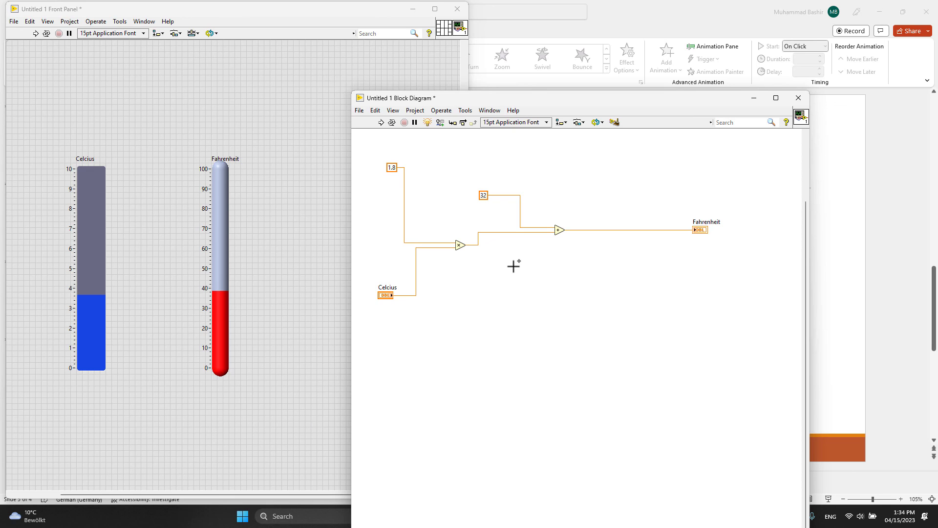
pyautogui.moveTo(287, 412)
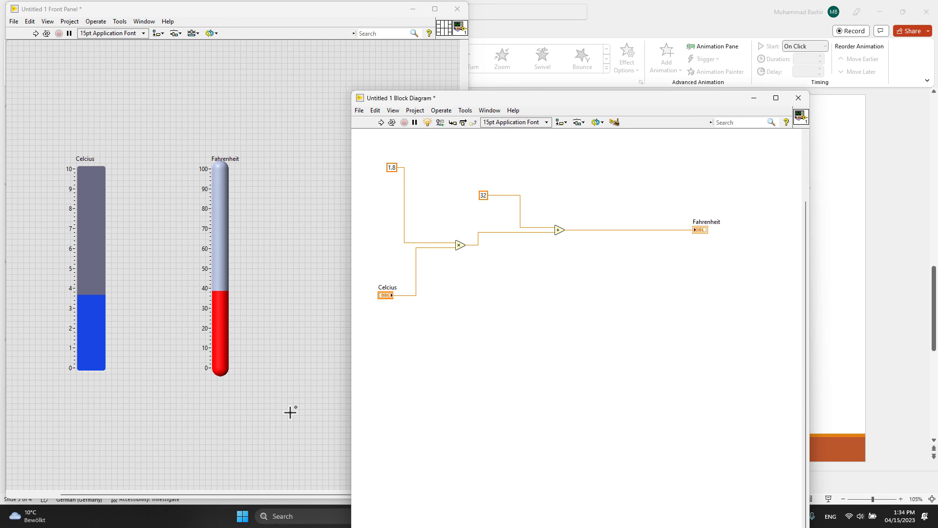
pyautogui.moveTo(268, 479)
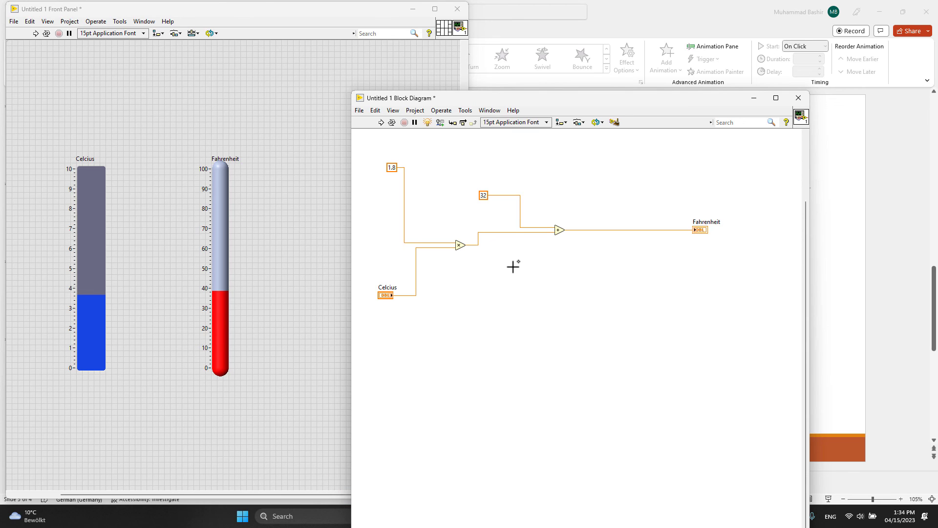
pyautogui.moveTo(285, 416)
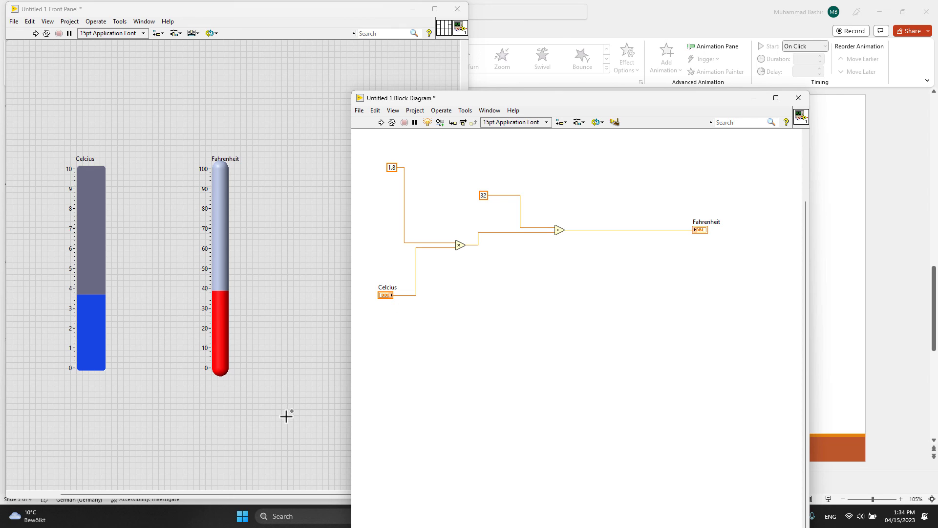
pyautogui.moveTo(514, 264)
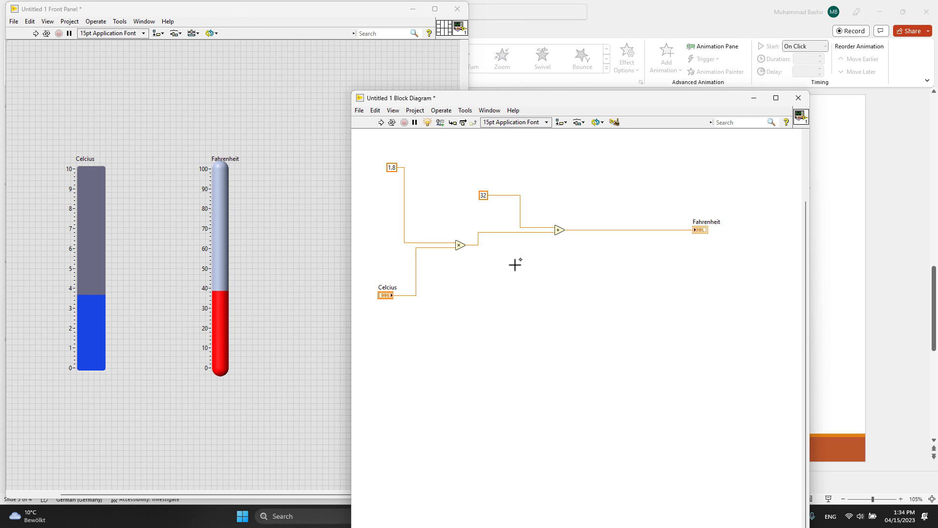